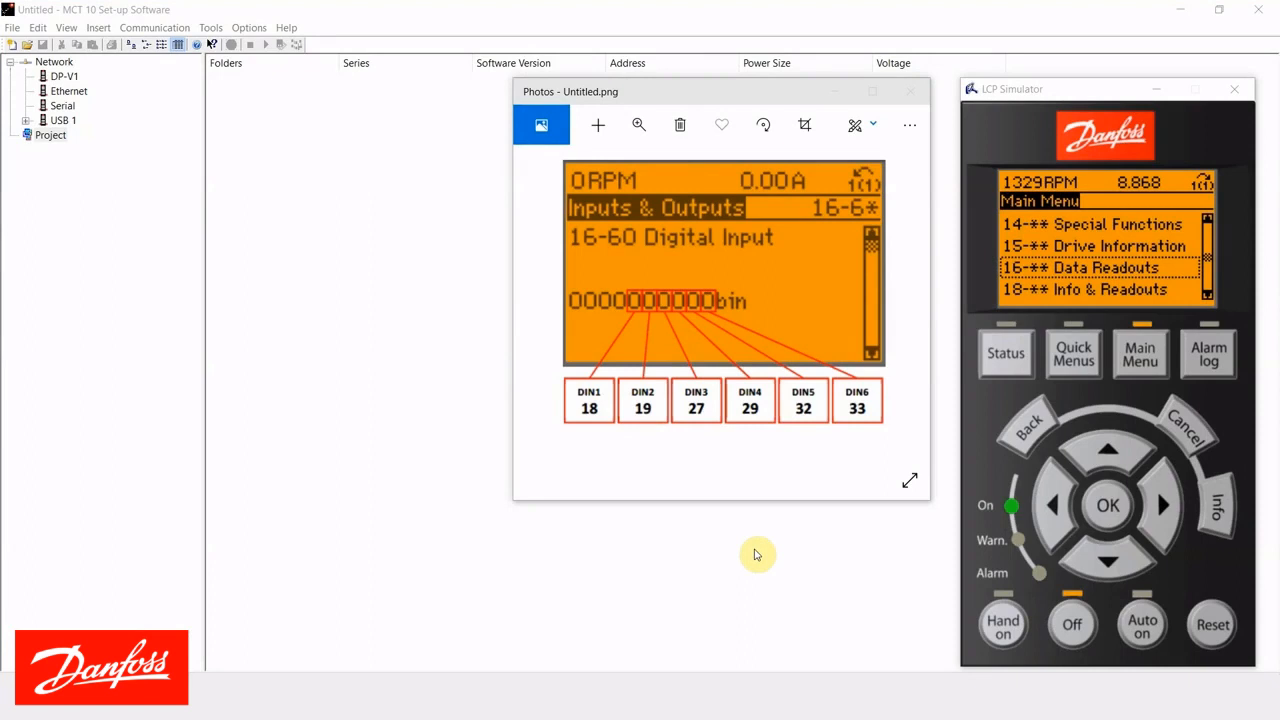
pyautogui.moveTo(1116, 96)
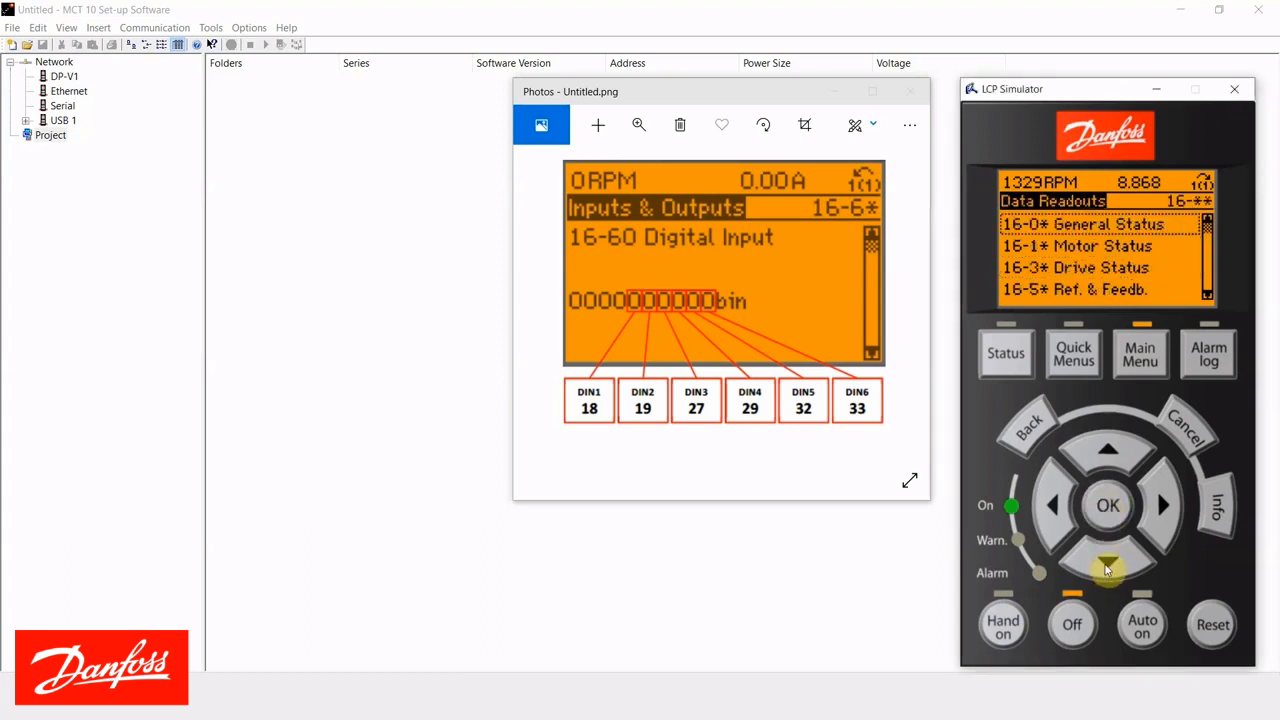
# Move down the Data Readouts list to highlight 16-6* Inputs & Outputs
pyautogui.click(1108, 564)
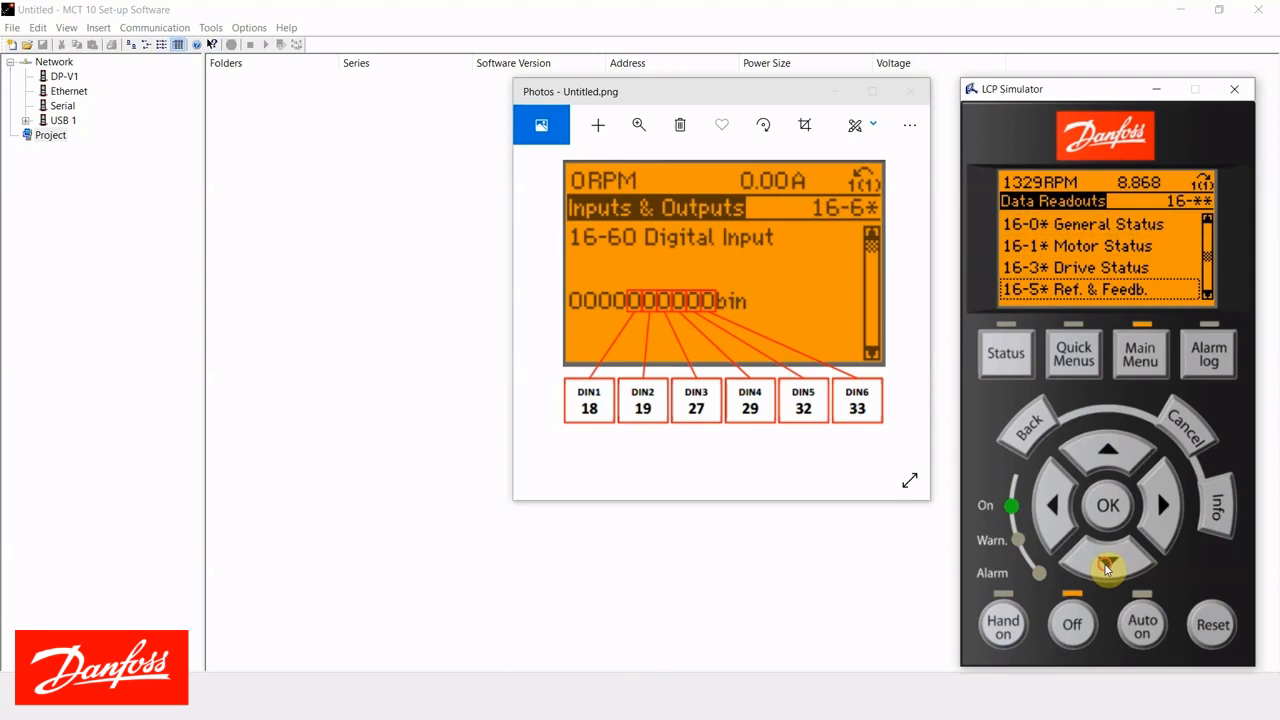
pyautogui.click(1108, 562)
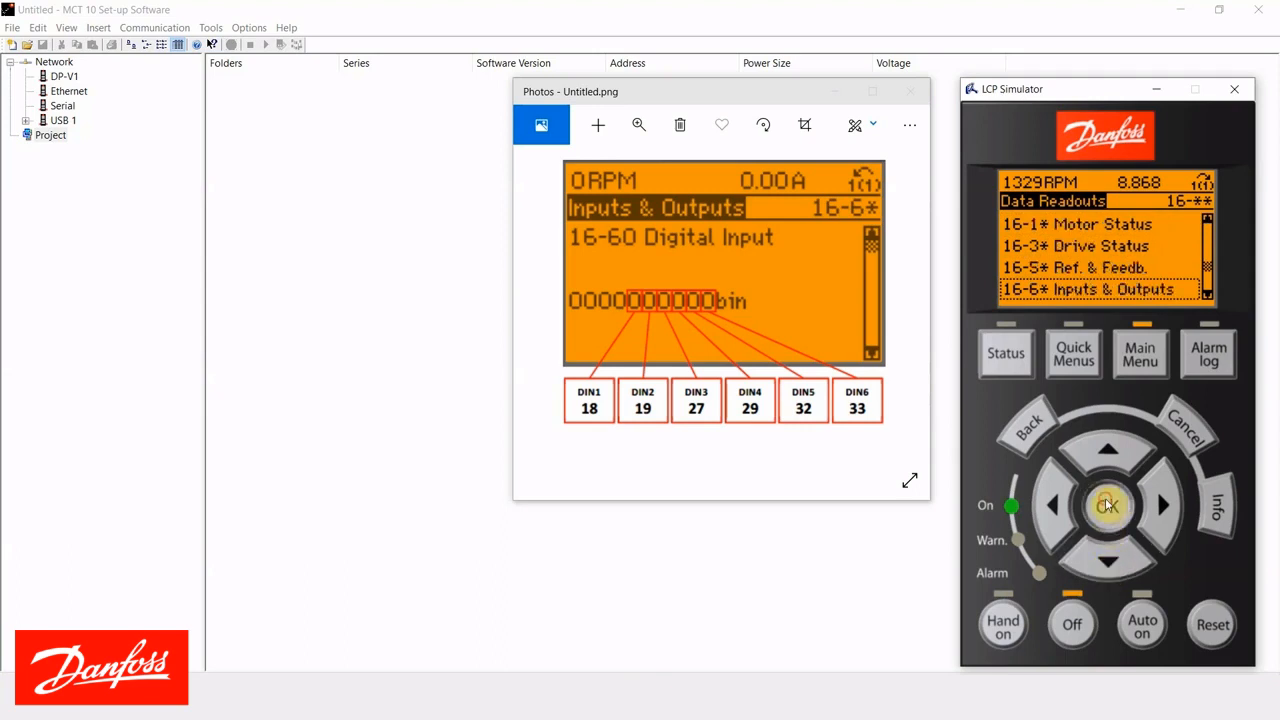
# Display the 16-60 Digital Input readout as a binary value
pyautogui.click(1108, 504)
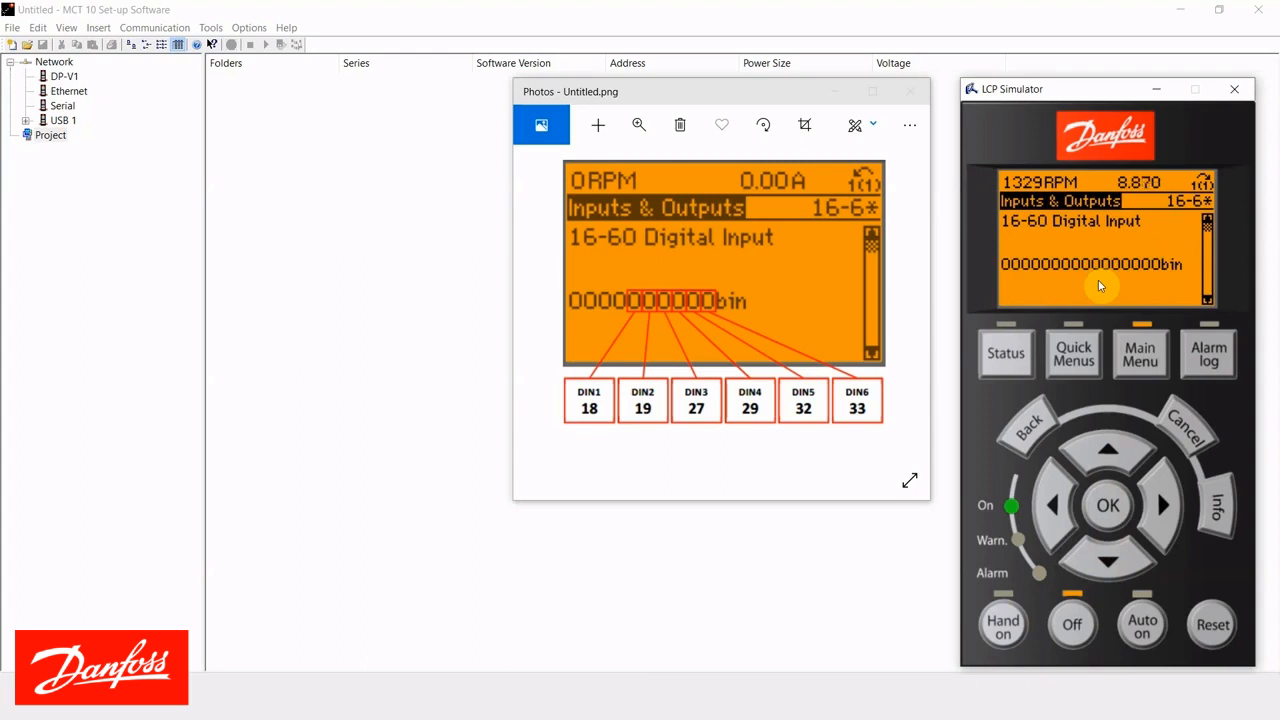
pyautogui.moveTo(810, 278)
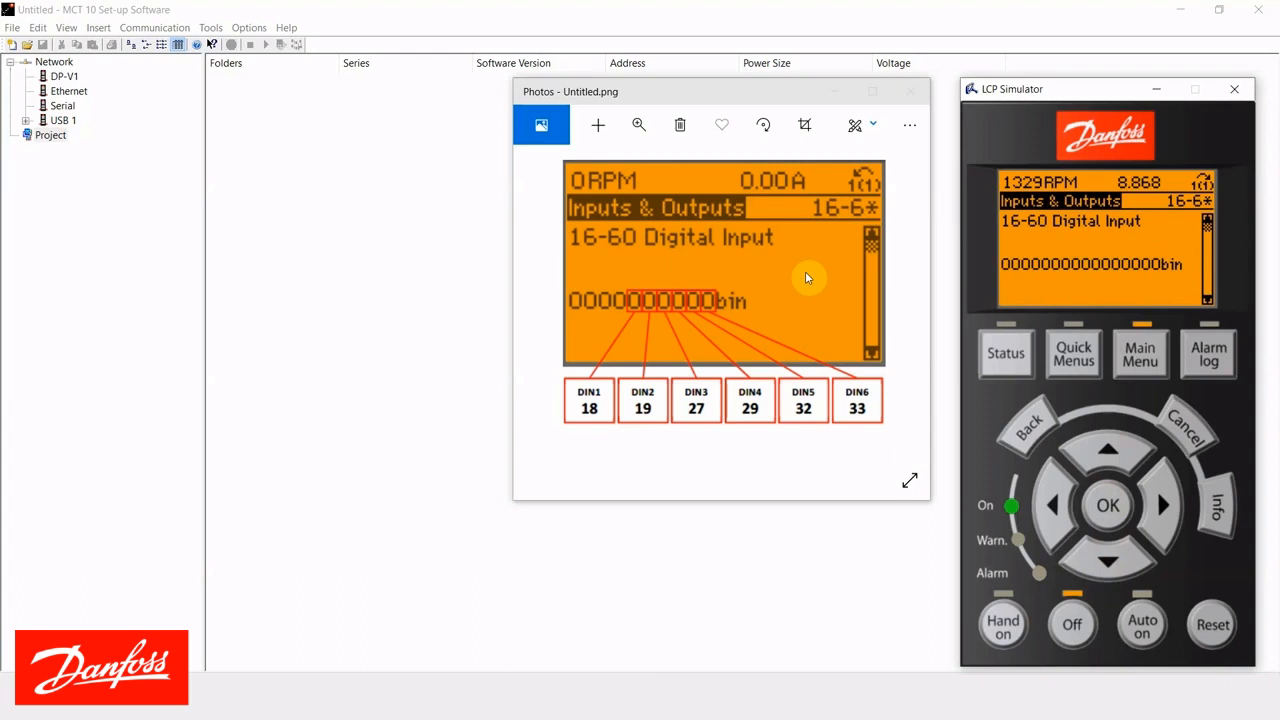
pyautogui.moveTo(780, 284)
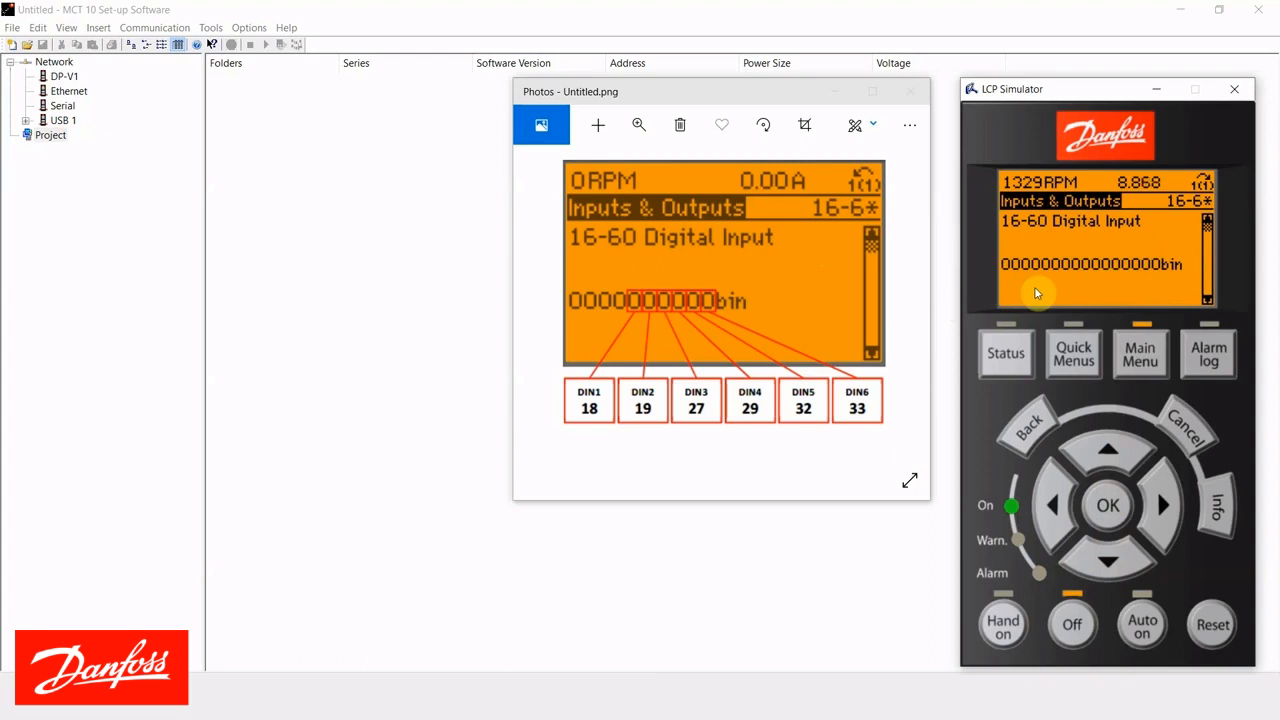
pyautogui.moveTo(1160, 284)
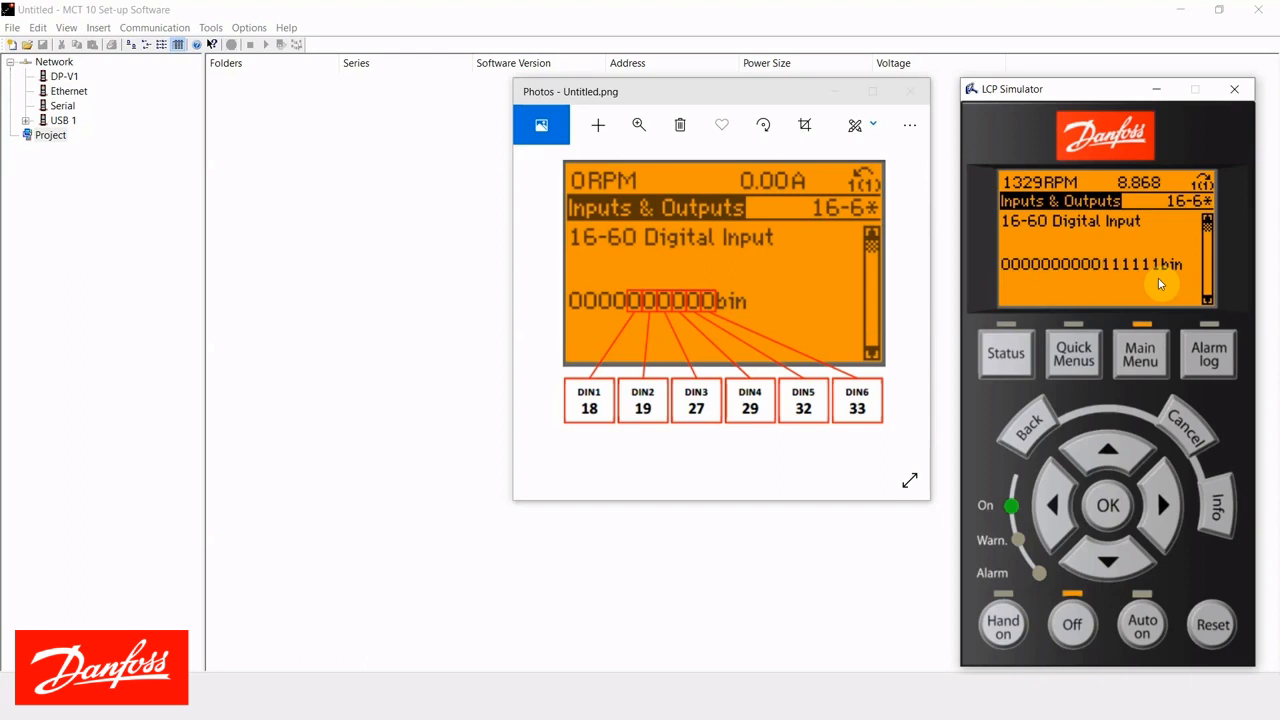
pyautogui.moveTo(1148, 288)
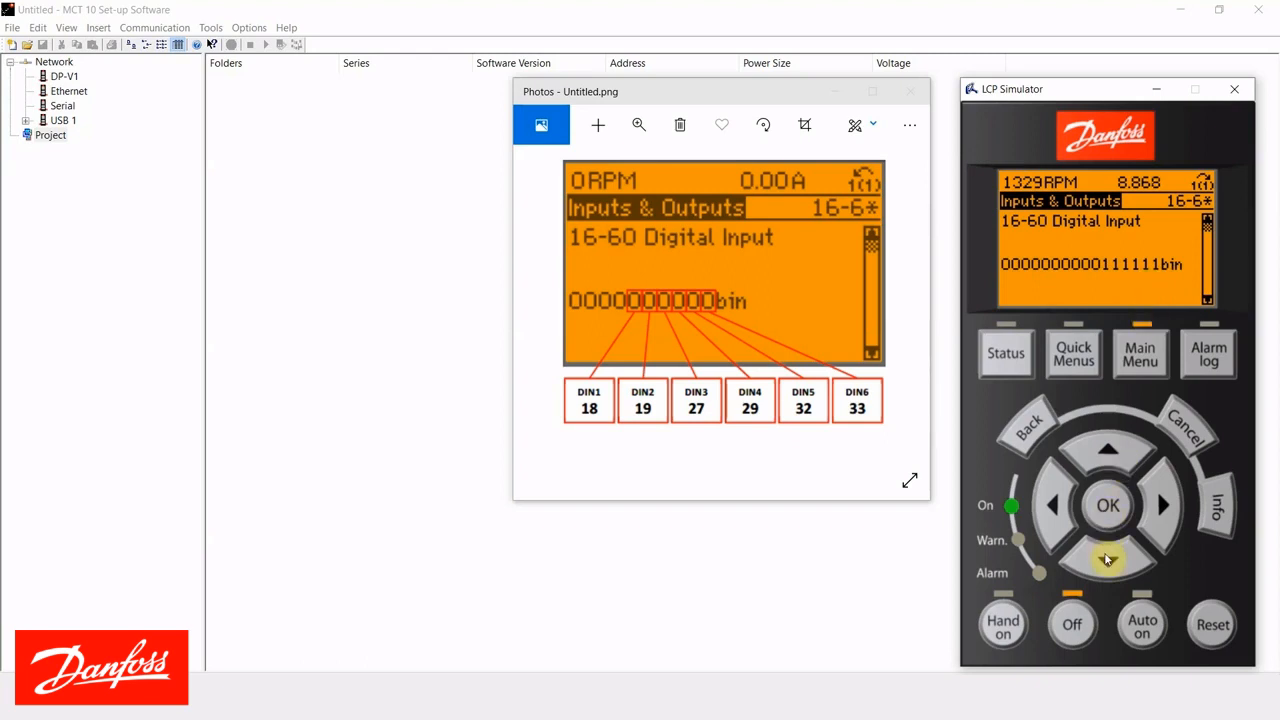
# Browse 16-63 Terminal 54 Switch Setting, 16-64 Analog Input 54 and on past 16-67 Pulse Input #29
pyautogui.click(1108, 560)
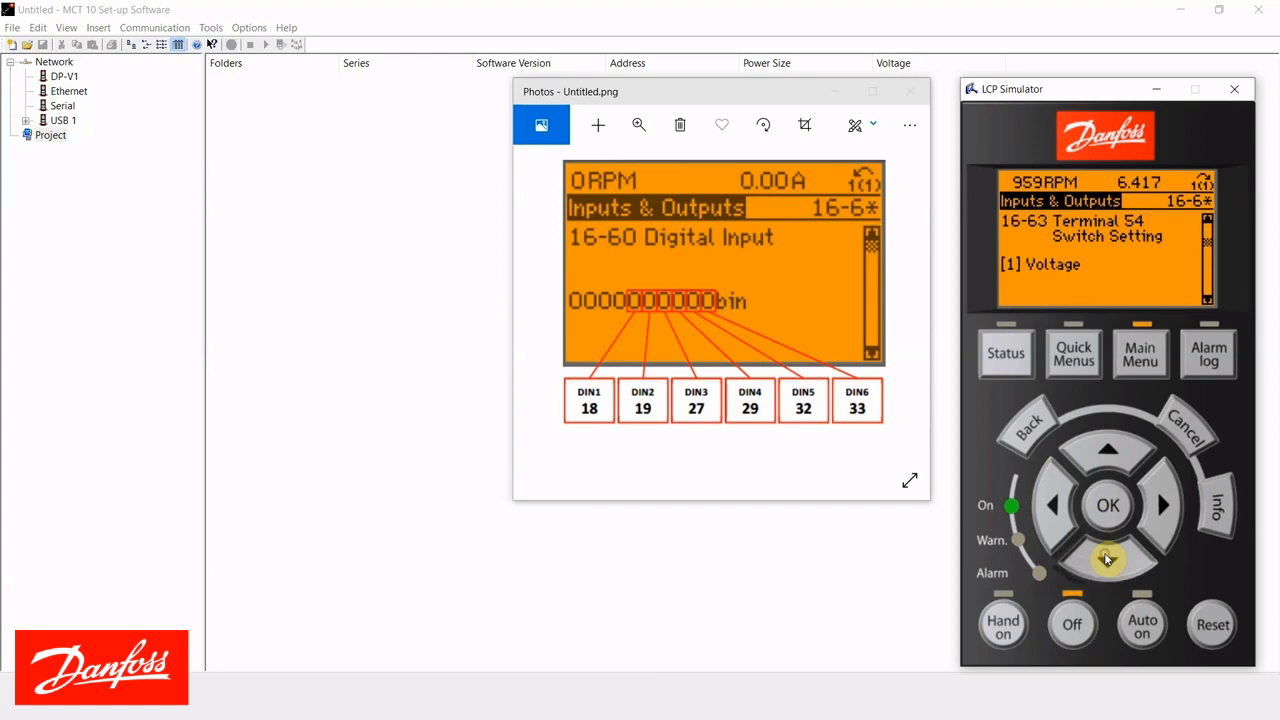
pyautogui.click(1108, 562)
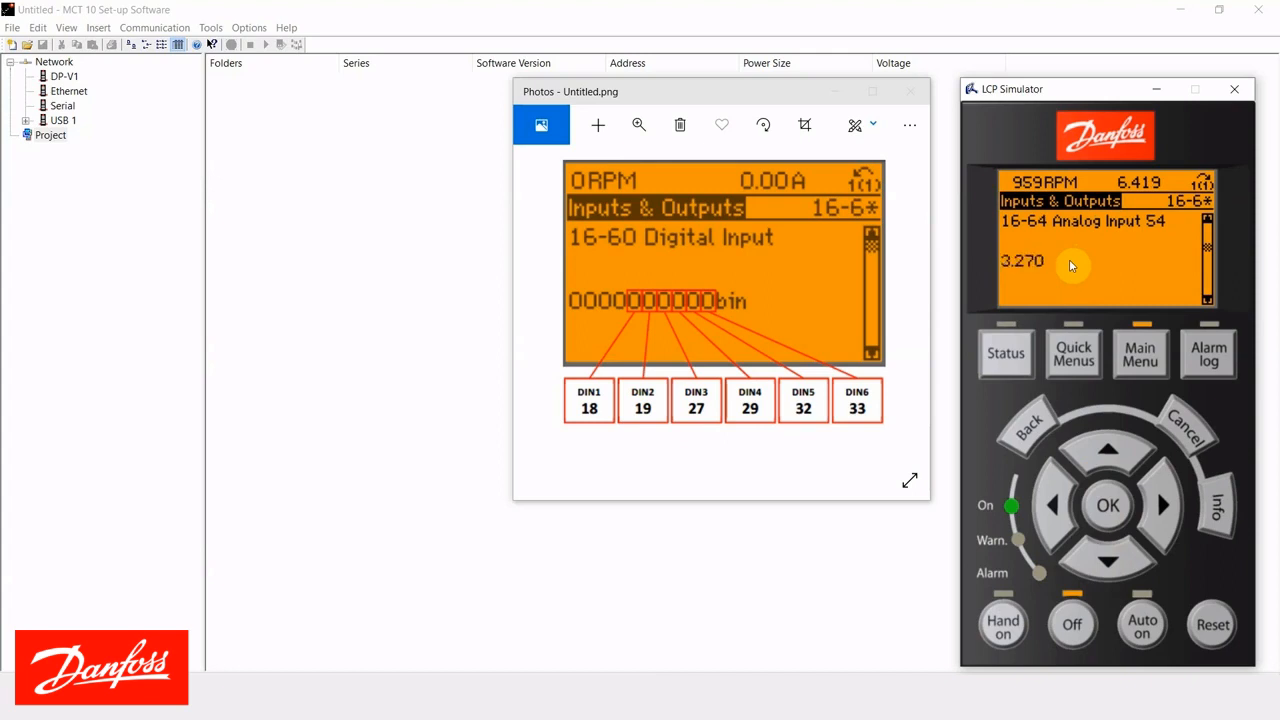
pyautogui.click(1108, 562)
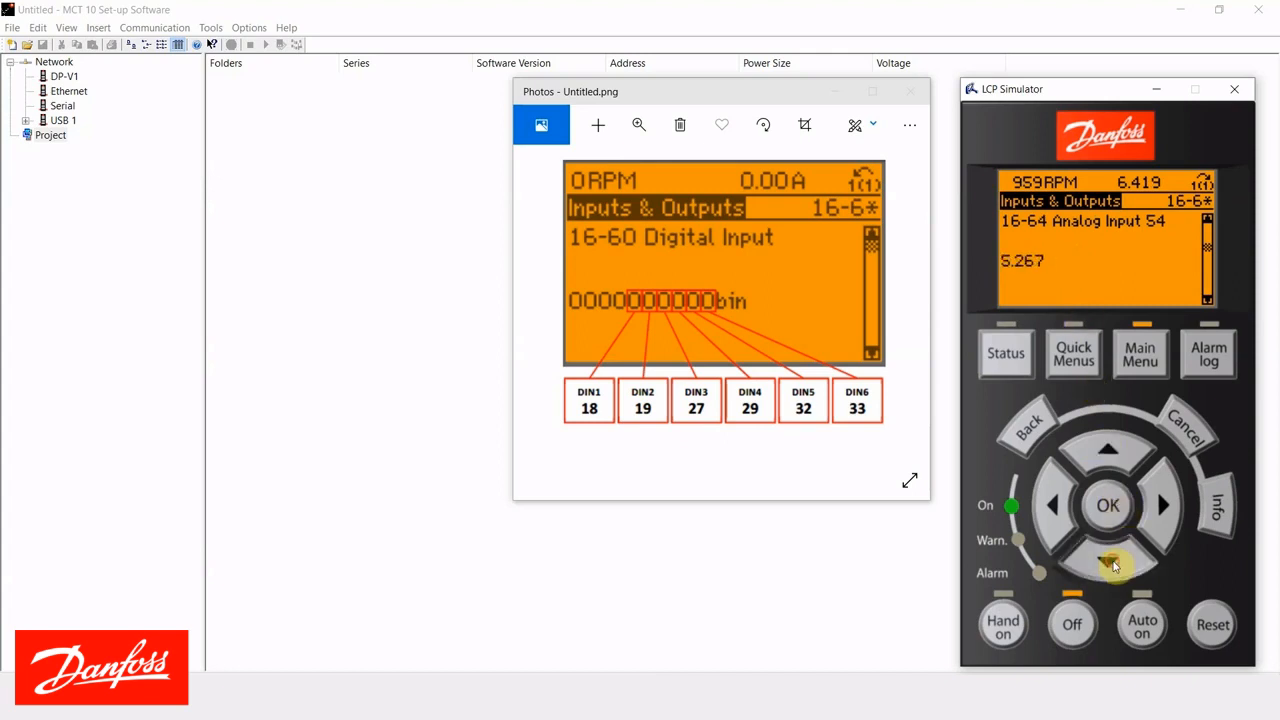
pyautogui.click(1108, 564)
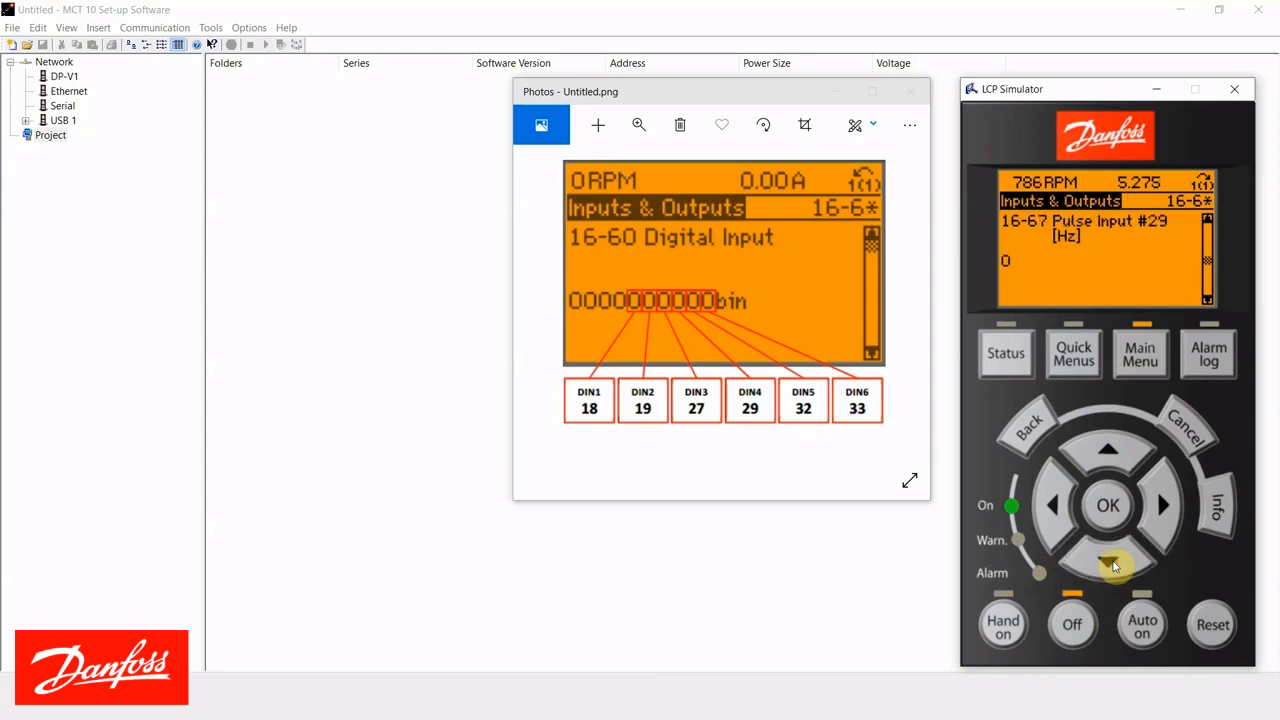
pyautogui.click(1108, 568)
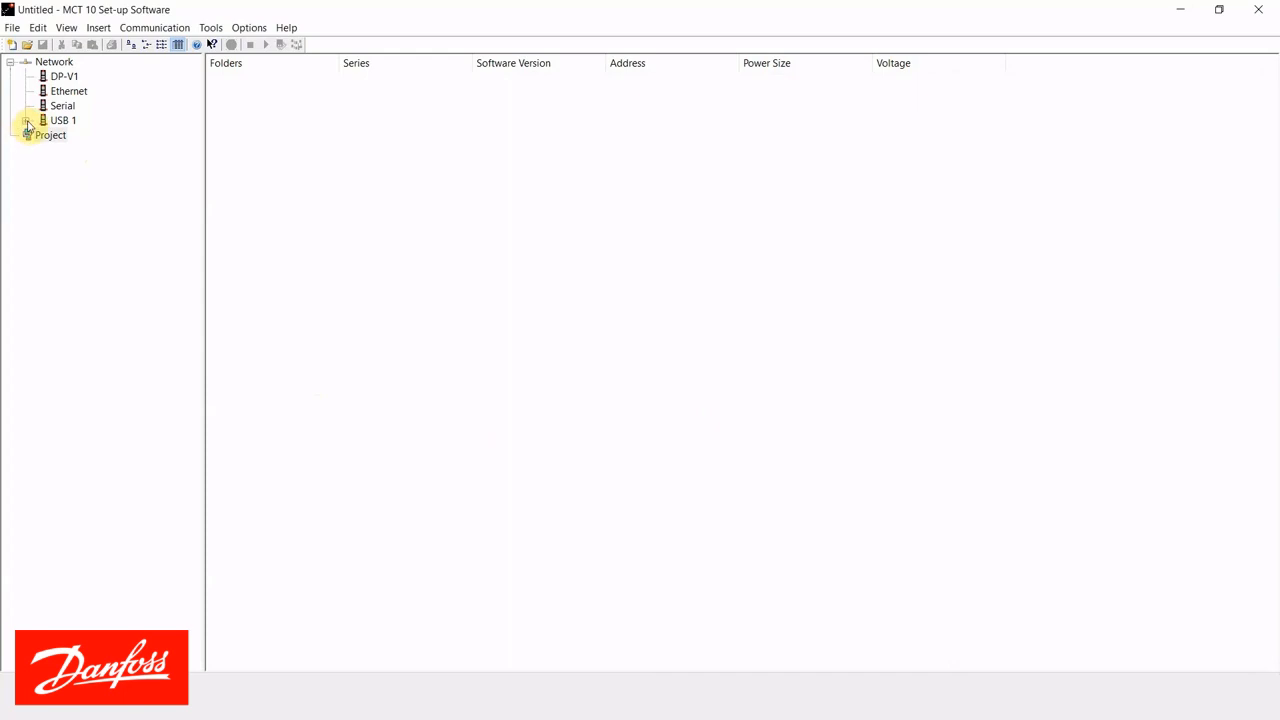
# Show the USB 1 drive's 16-6* Inputs & Outputs table with Digital Input and Analog Input 54 values
pyautogui.click(32, 120)
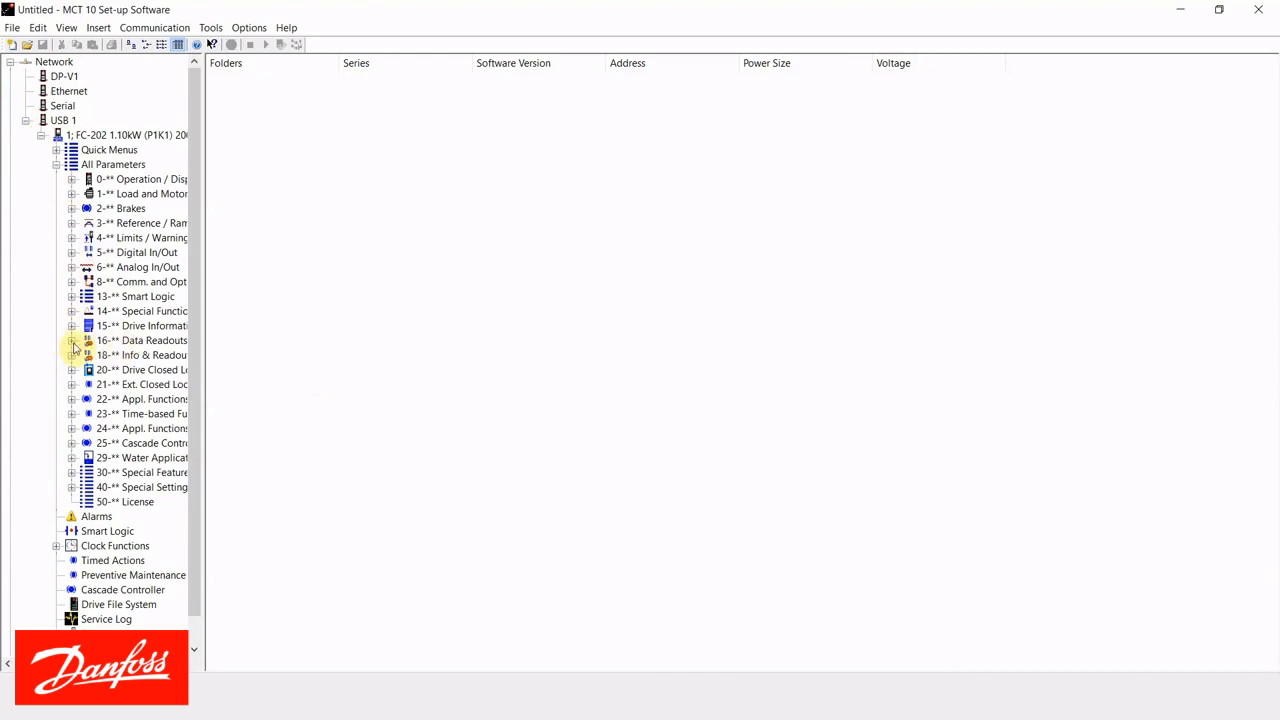
pyautogui.click(72, 340)
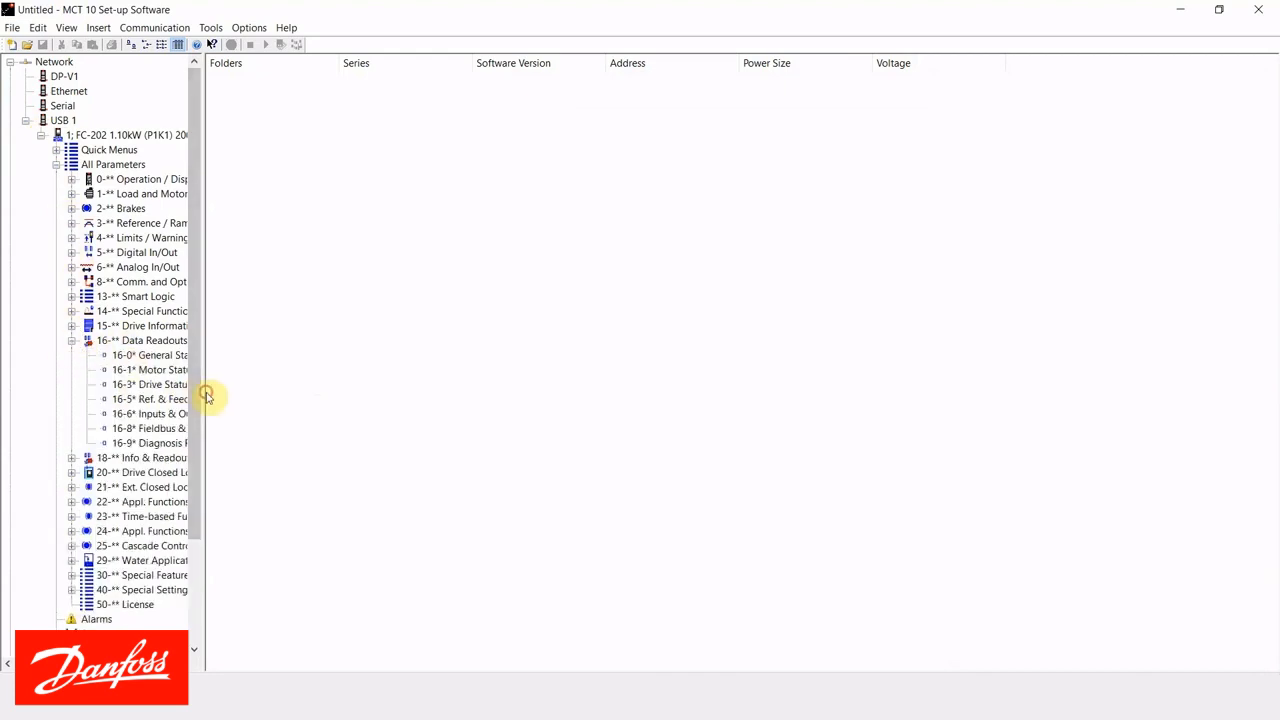
pyautogui.click(144, 412)
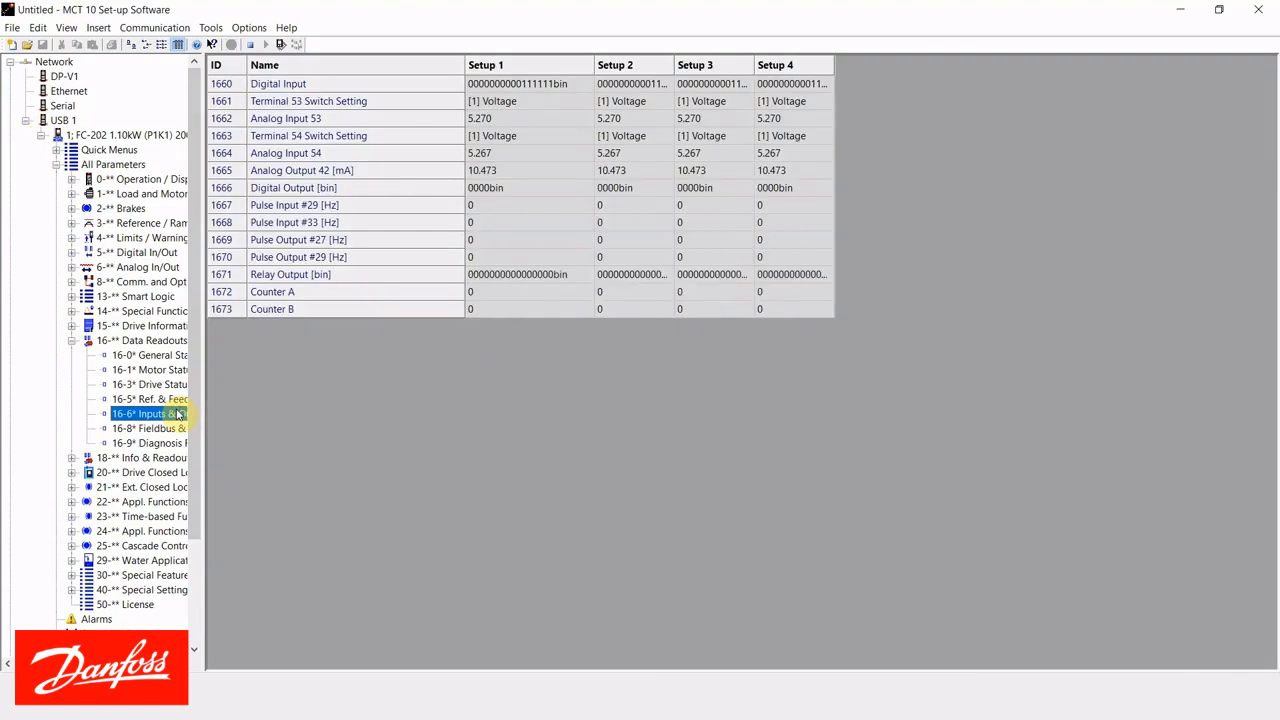
pyautogui.moveTo(508, 250)
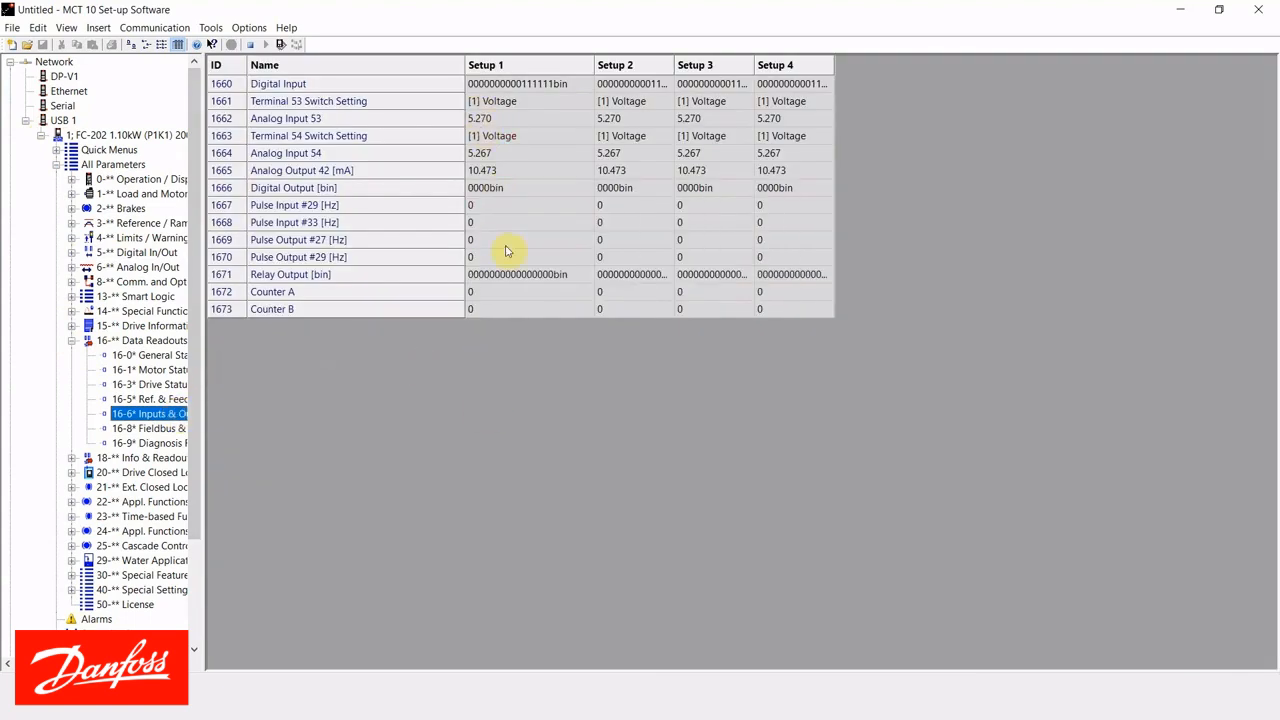
pyautogui.moveTo(512, 244)
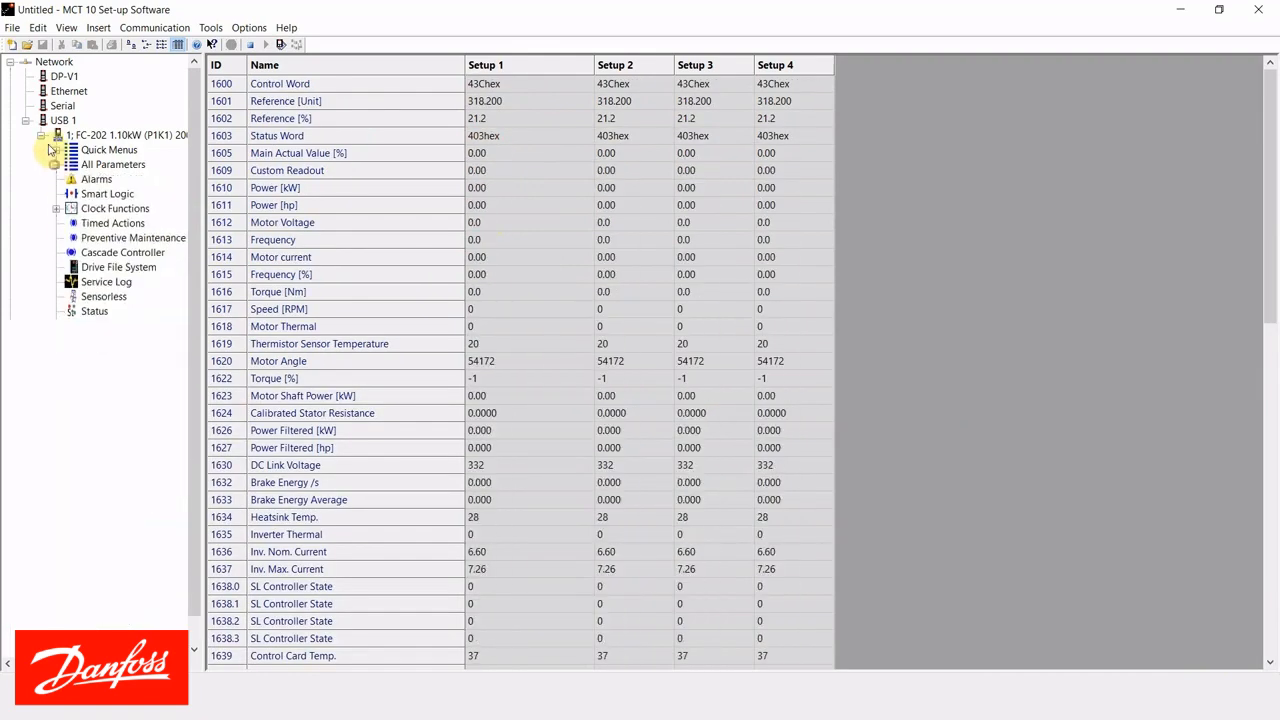
# Show the drive's Status Digital Input bits, with terminals 33, 32 and 29 active
pyautogui.click(112, 164)
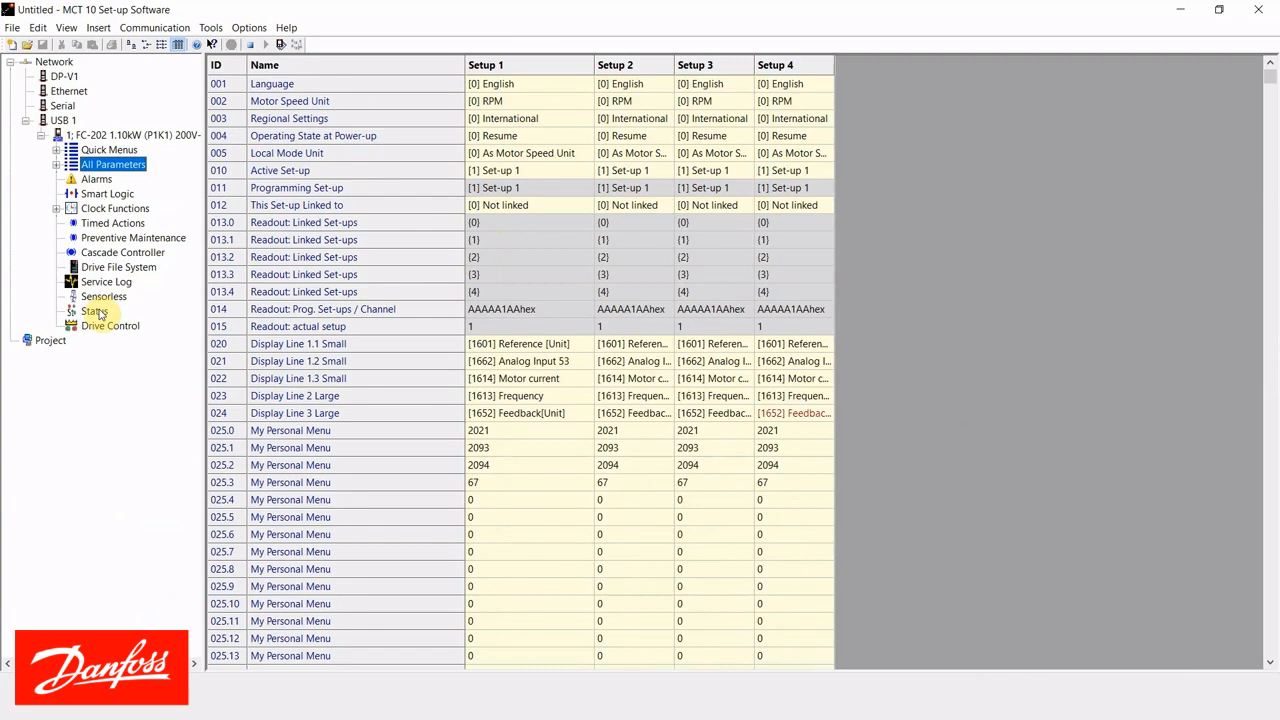
pyautogui.click(94, 312)
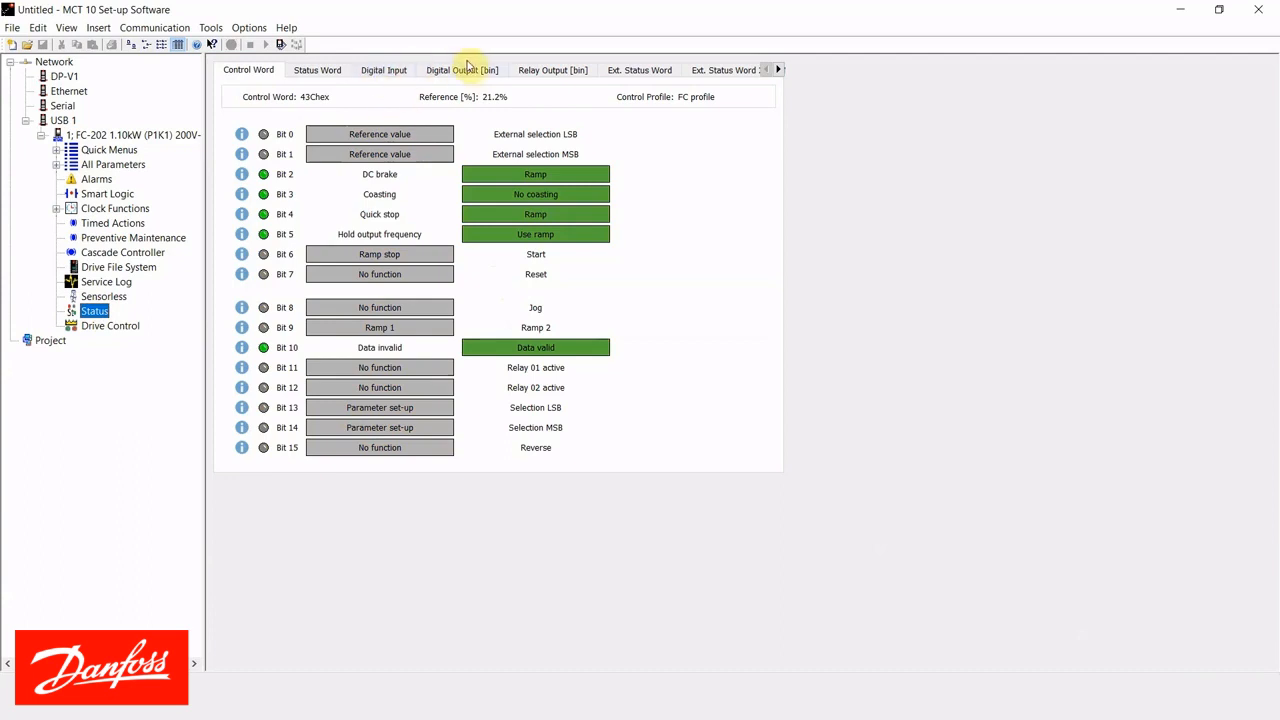
pyautogui.moveTo(552, 70)
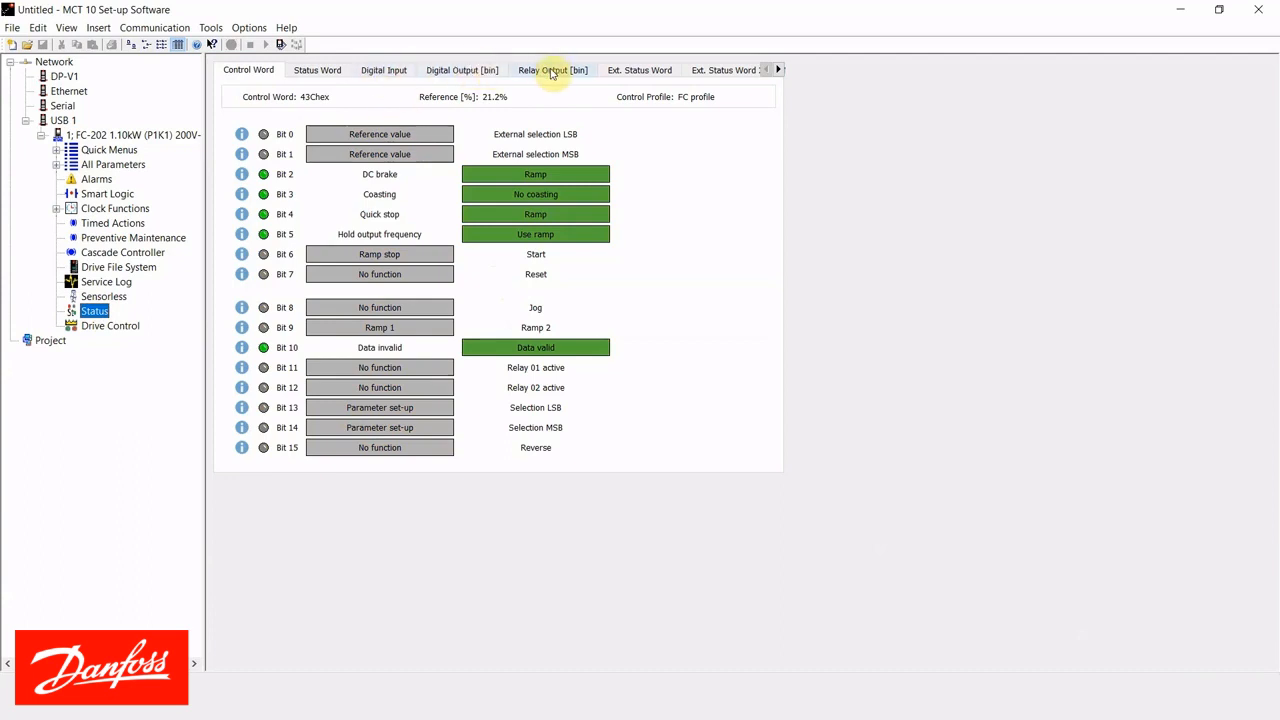
pyautogui.click(384, 70)
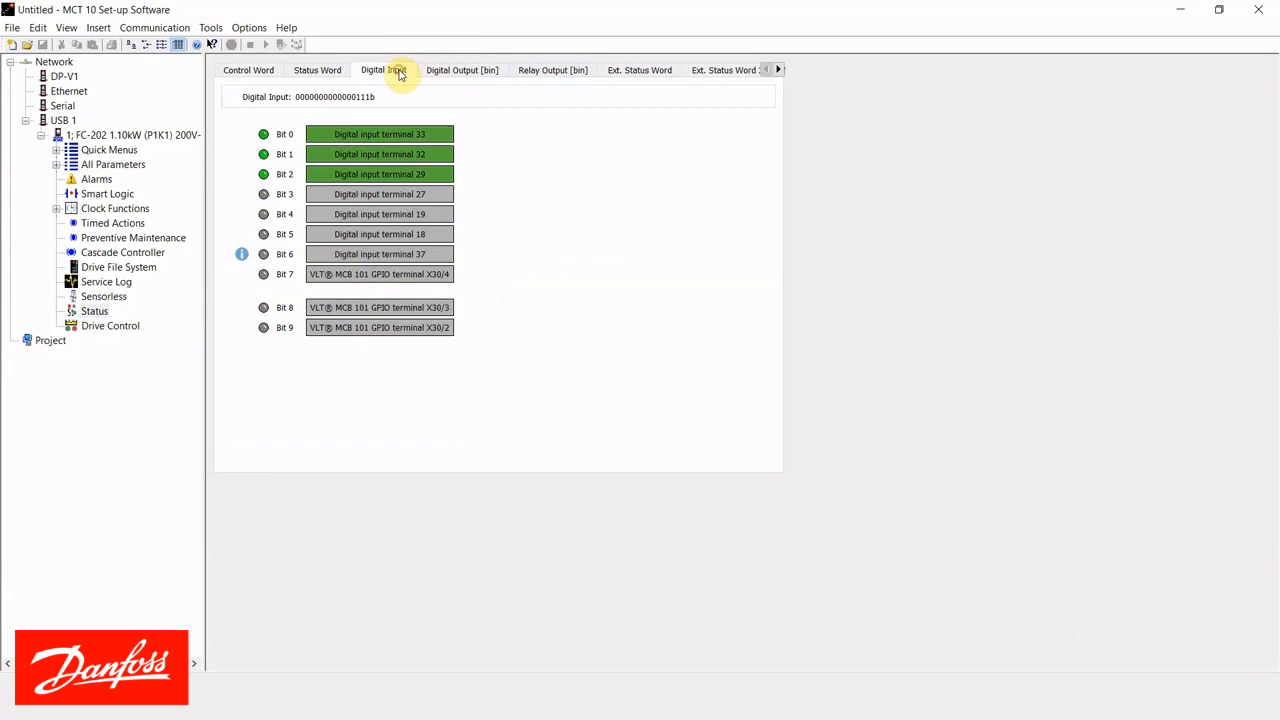